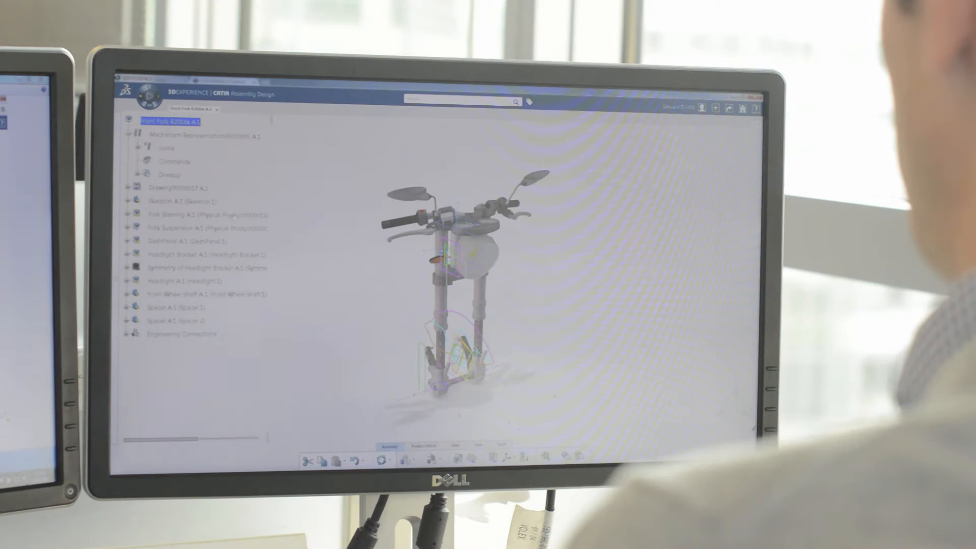
- Show the context actions for Fork Steering A.1 in the specification tree
right_click(181, 215)
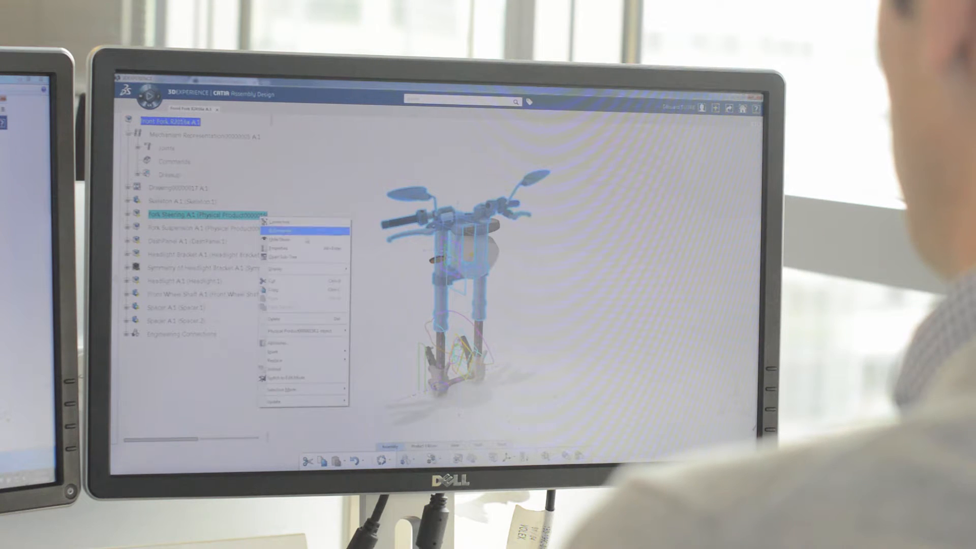
mouse_move(303, 331)
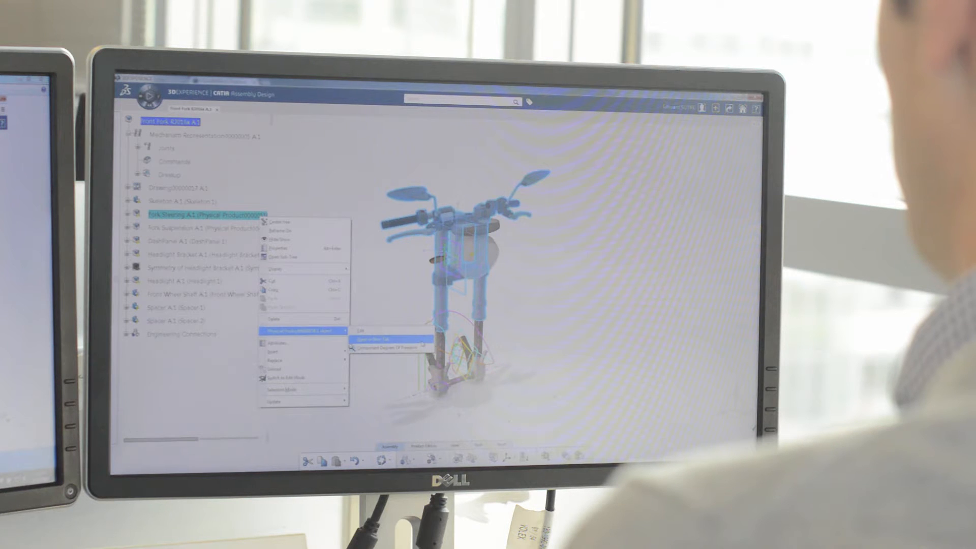
- Open Fork Steering in a new tab via the Physical Product submenu
click(366, 339)
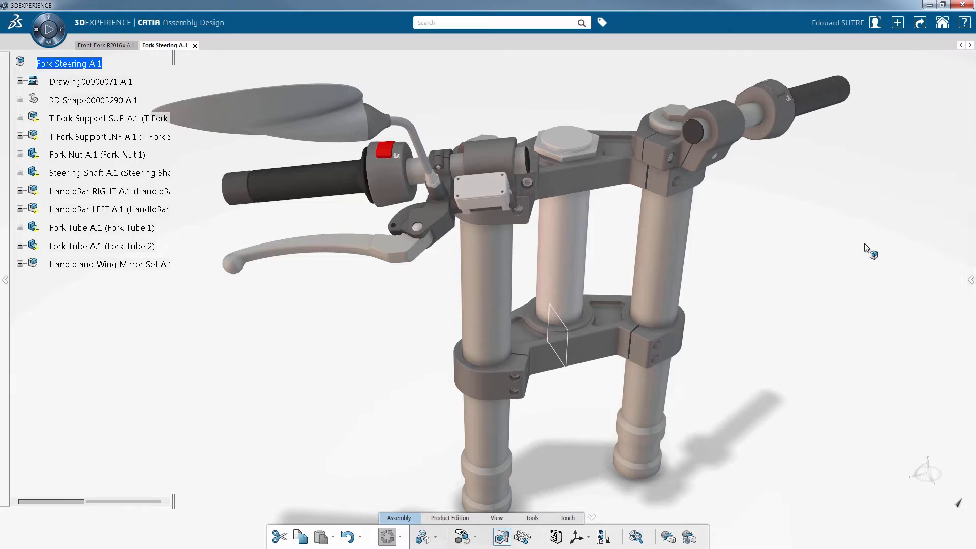
mouse_move(355, 323)
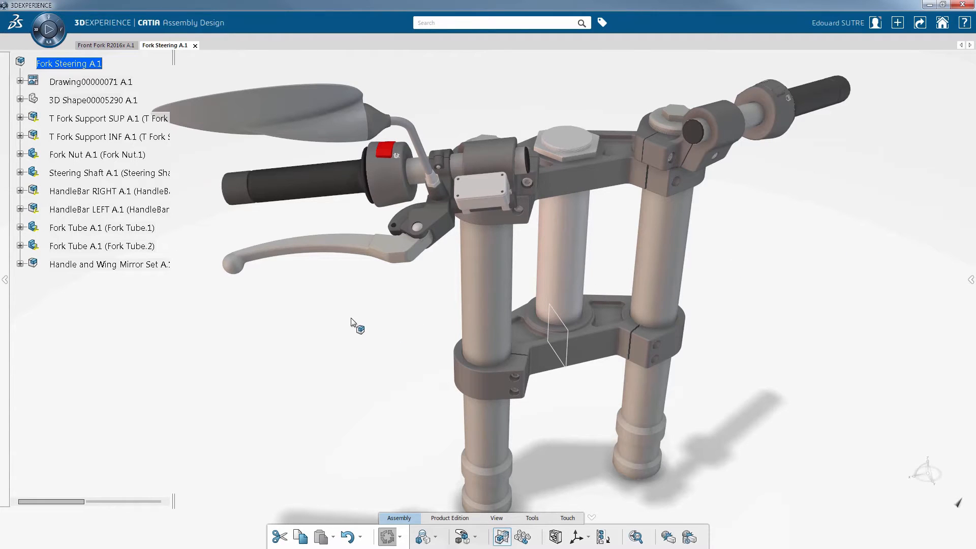